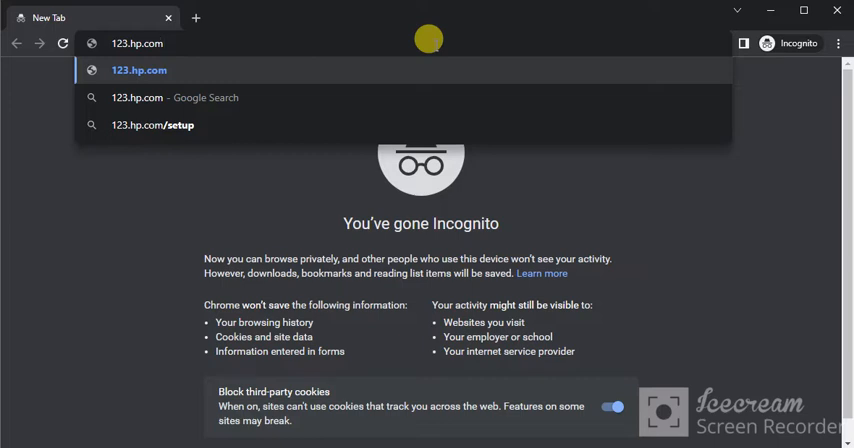
pyautogui.moveTo(183, 35)
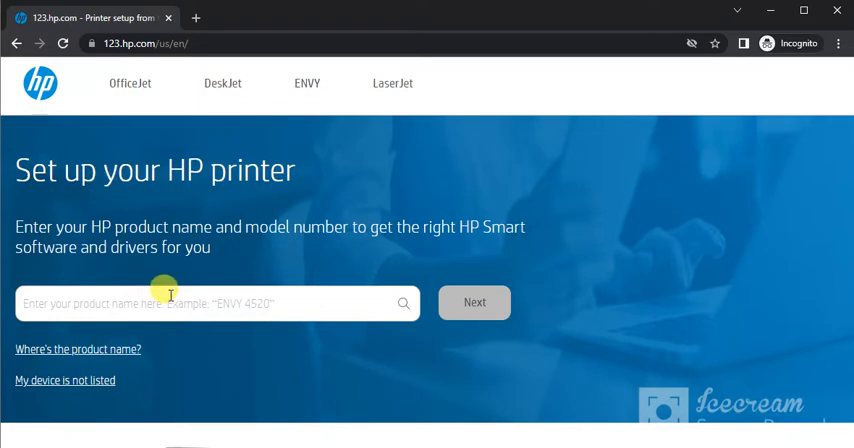
# Search 'HP Officejet 200 Mobile' and select the HP OfficeJet 200 Mobile Printer.
pyautogui.click(474, 302)
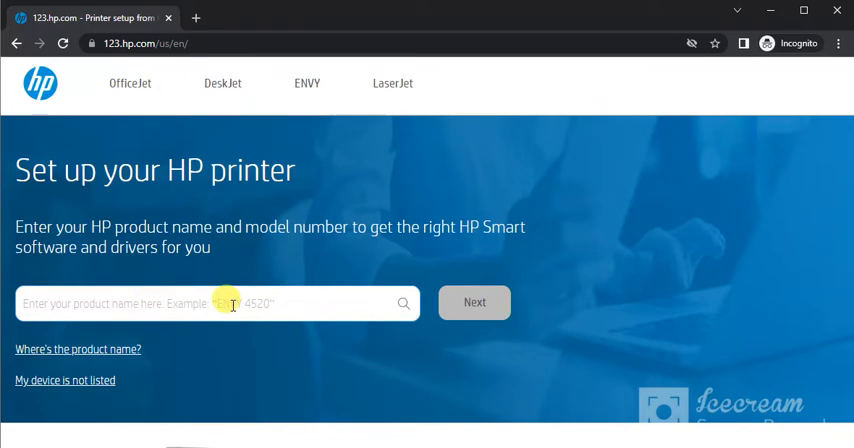
pyautogui.write('HP Officejet 200 Mobile')
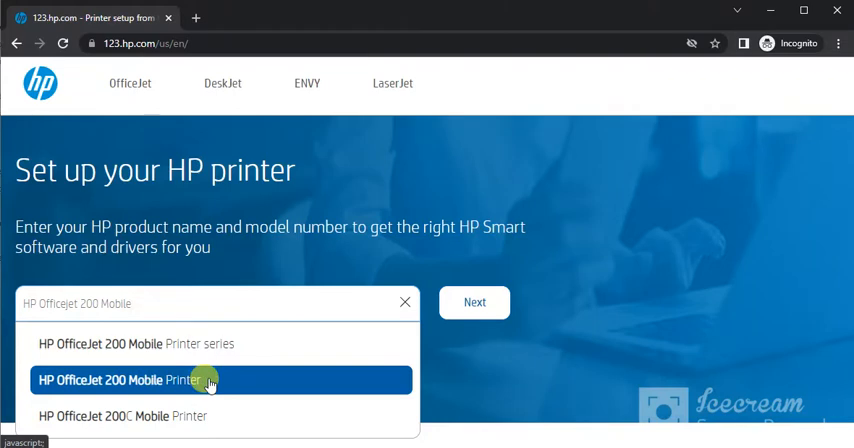
pyautogui.moveTo(157, 380)
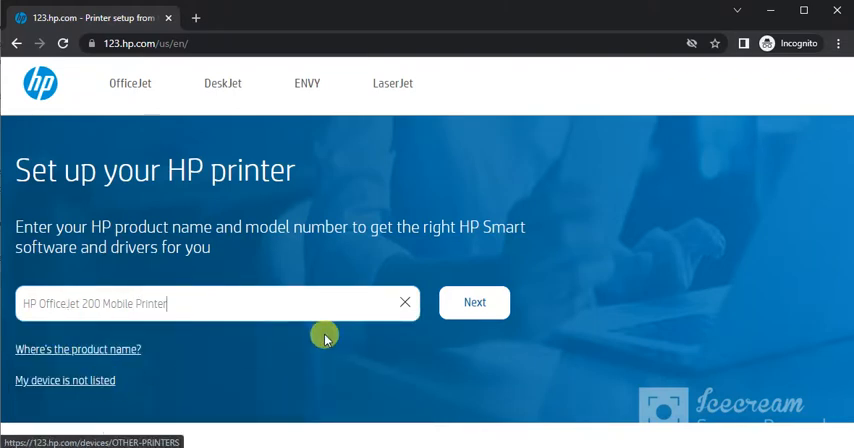
pyautogui.click(474, 302)
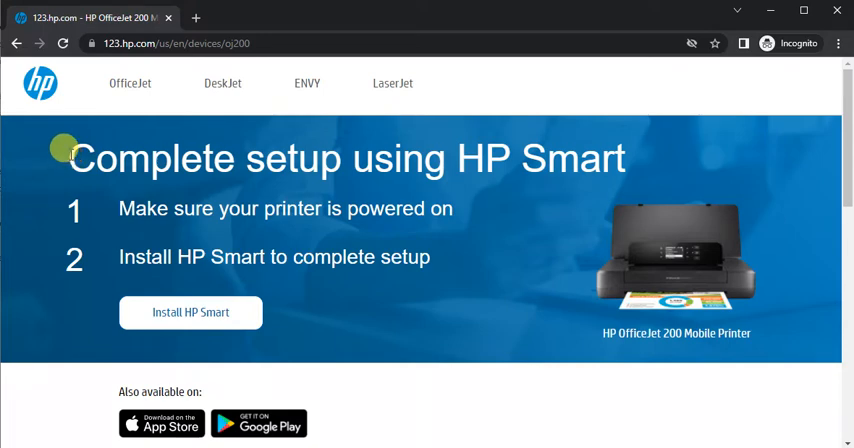
pyautogui.moveTo(218, 231)
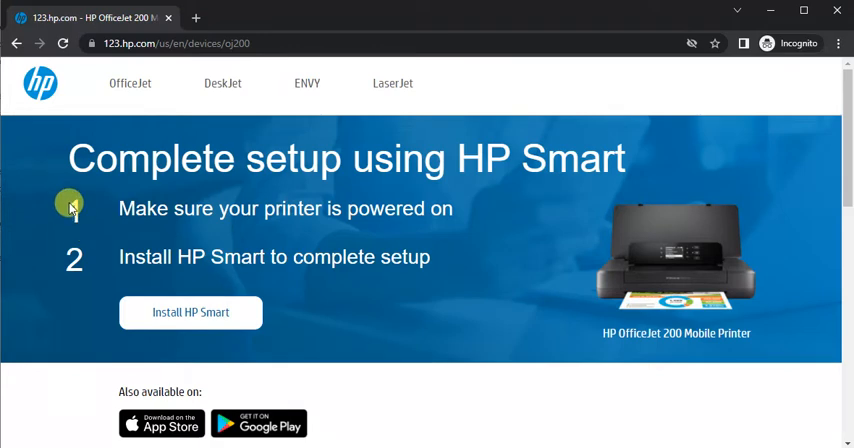
pyautogui.moveTo(82, 258)
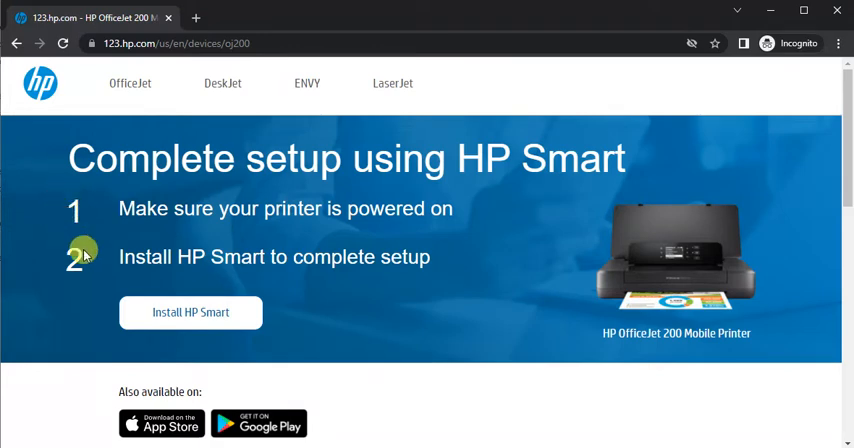
pyautogui.moveTo(126, 277)
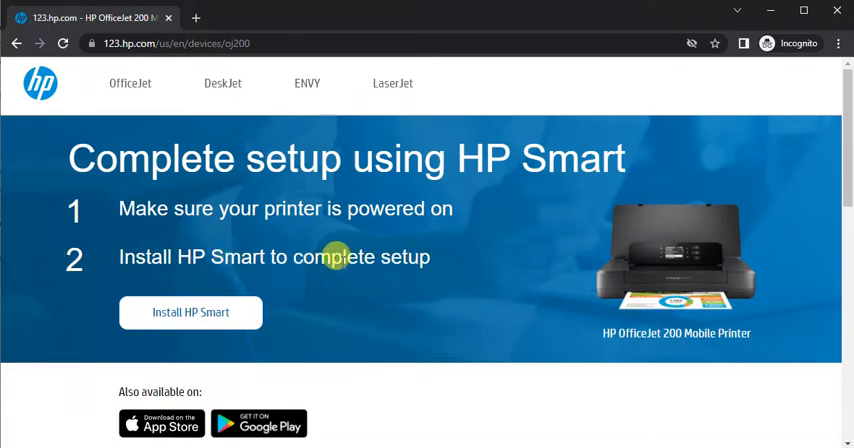
# Continue with Next to the 'Complete setup using HP Smart' page.
pyautogui.click(190, 312)
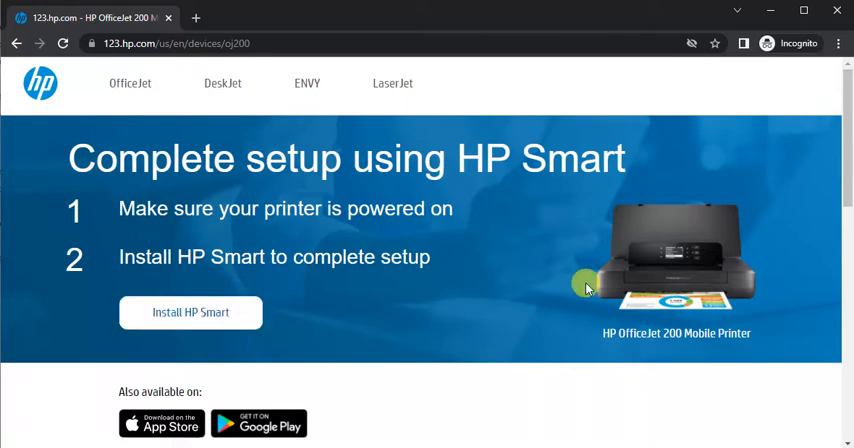
# Scroll down and expand, then collapse, the 'Disconnect from a VPN' tip.
pyautogui.scroll(-3)
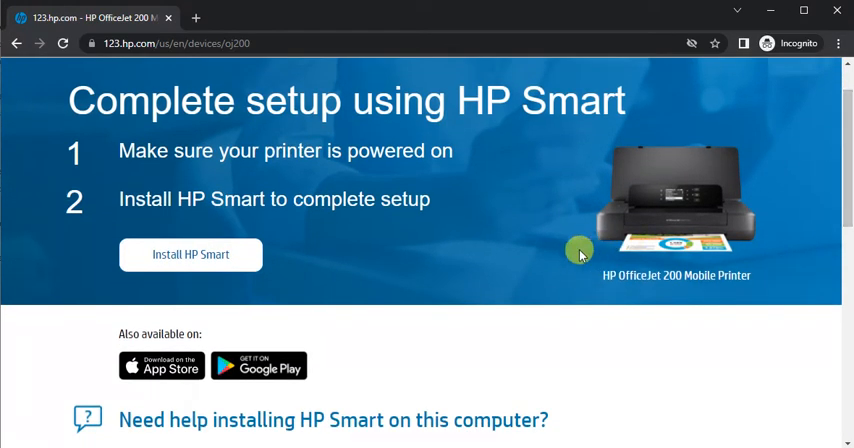
pyautogui.moveTo(756, 135)
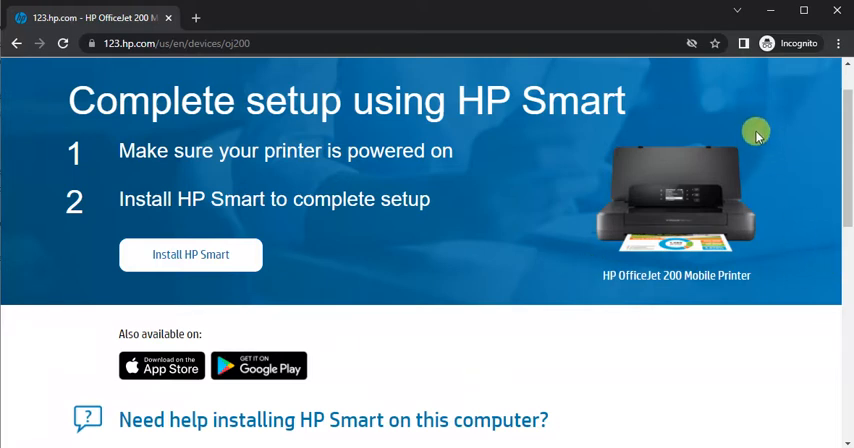
pyautogui.moveTo(846, 135)
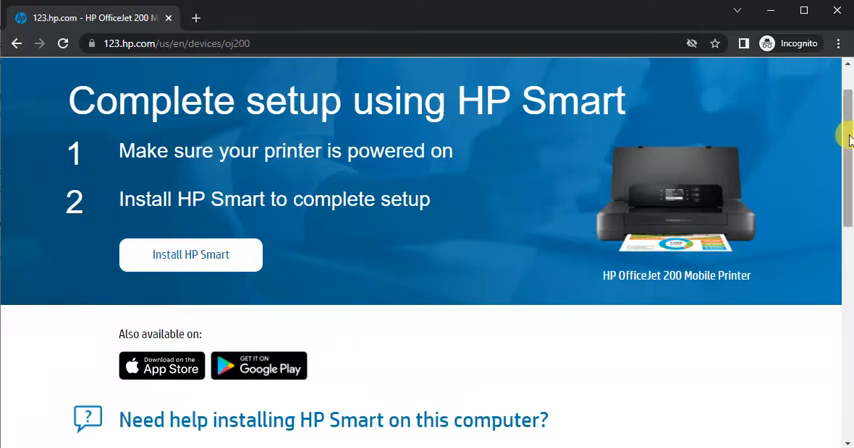
pyautogui.scroll(-3)
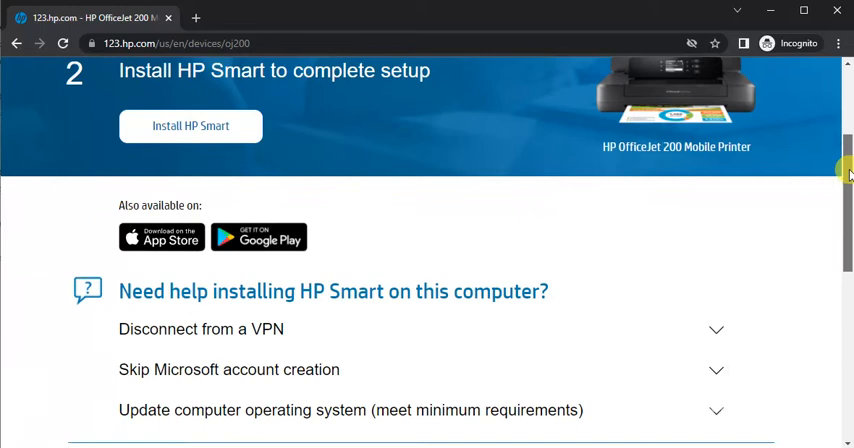
pyautogui.scroll(-3)
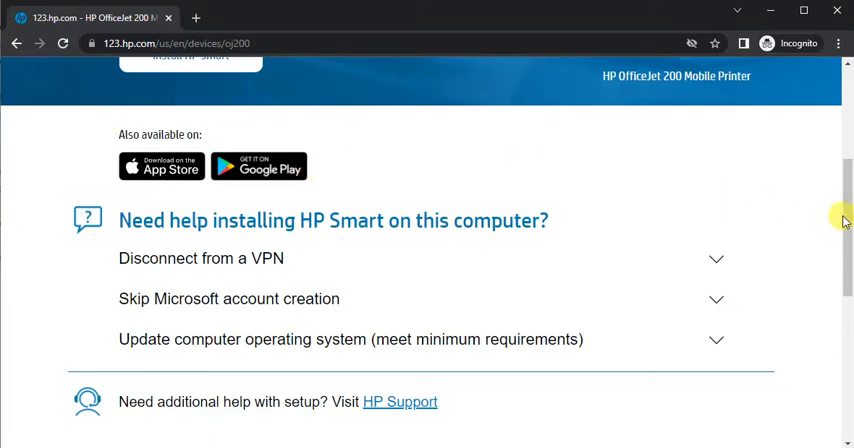
pyautogui.scroll(-3)
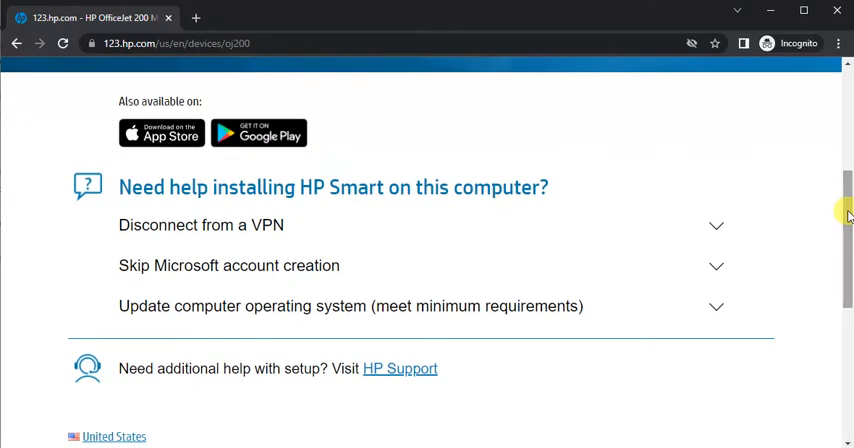
pyautogui.scroll(-3)
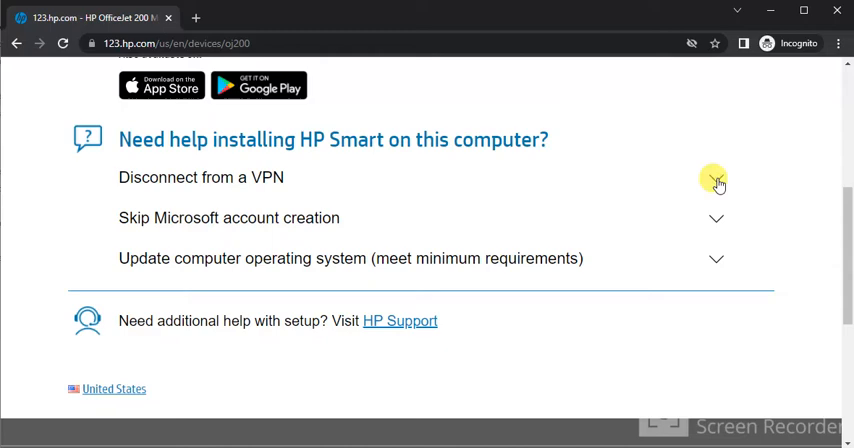
pyautogui.click(716, 182)
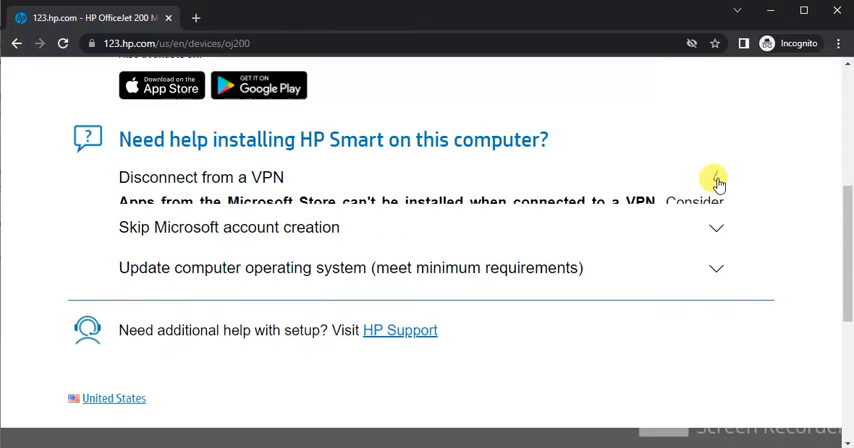
pyautogui.click(716, 183)
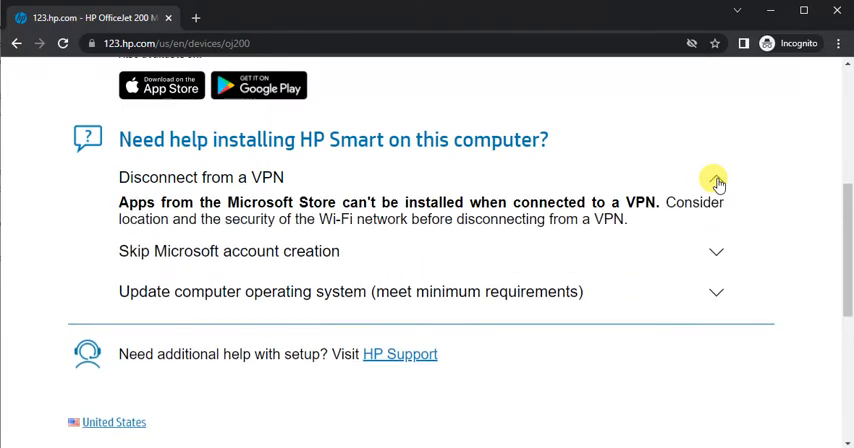
pyautogui.click(716, 184)
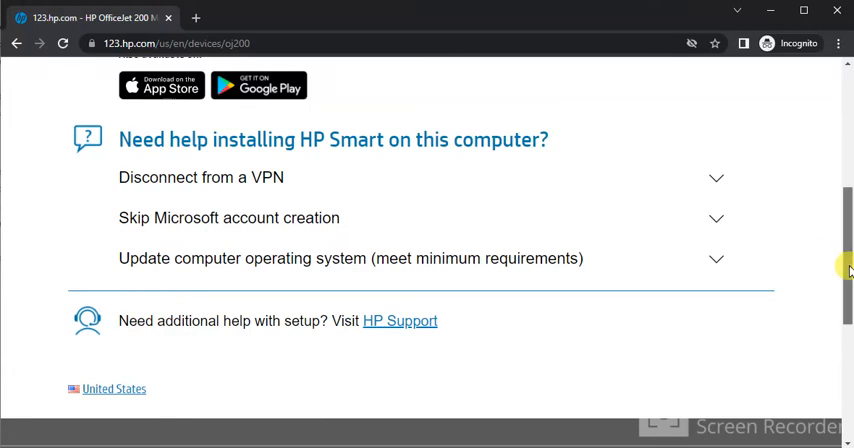
# Hand off HP Smart installation to the Microsoft Store via 'Install HP Smart'.
pyautogui.scroll(3)
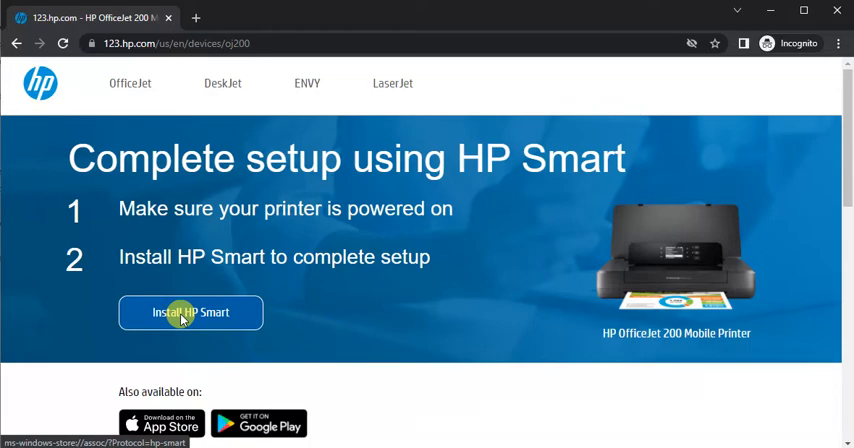
pyautogui.click(190, 312)
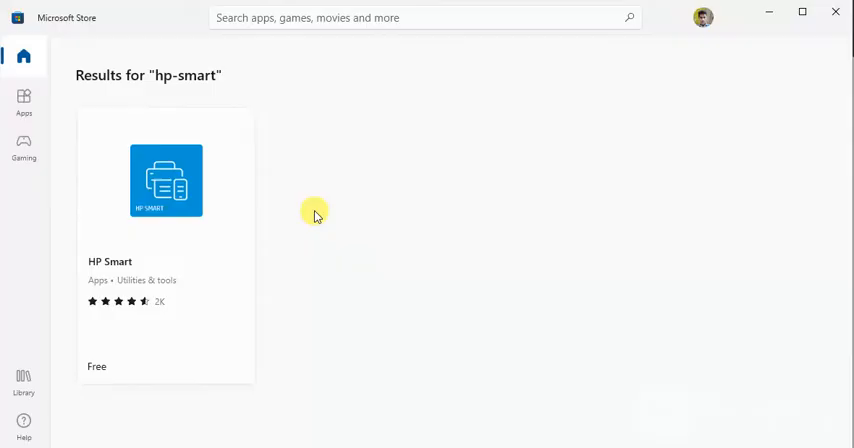
pyautogui.moveTo(54, 167)
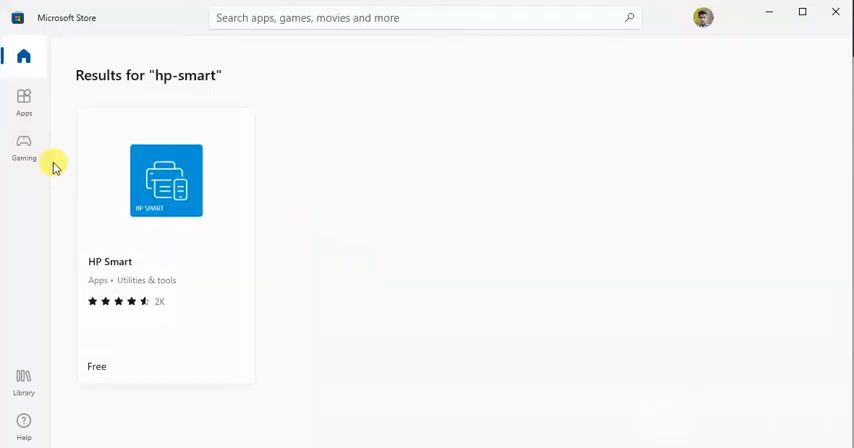
pyautogui.moveTo(166, 197)
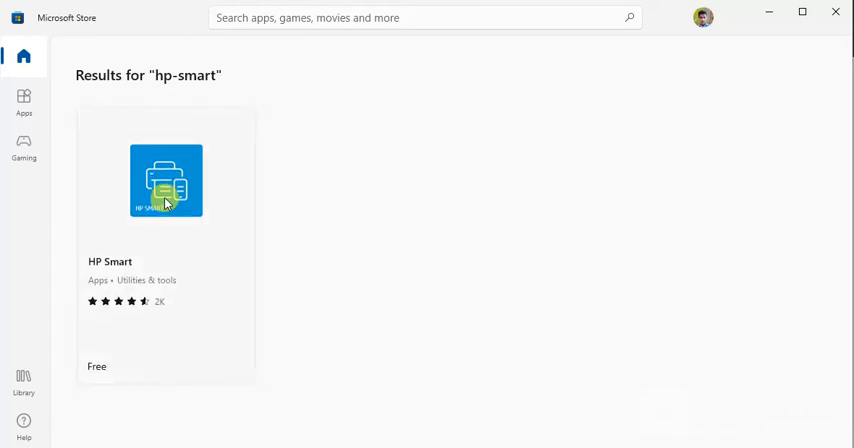
# Go to the HP Smart store listing and launch the app from it.
pyautogui.click(166, 181)
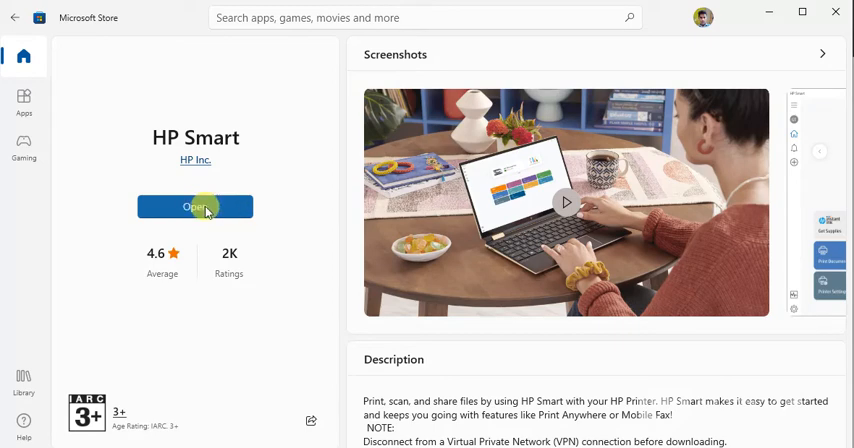
pyautogui.click(195, 207)
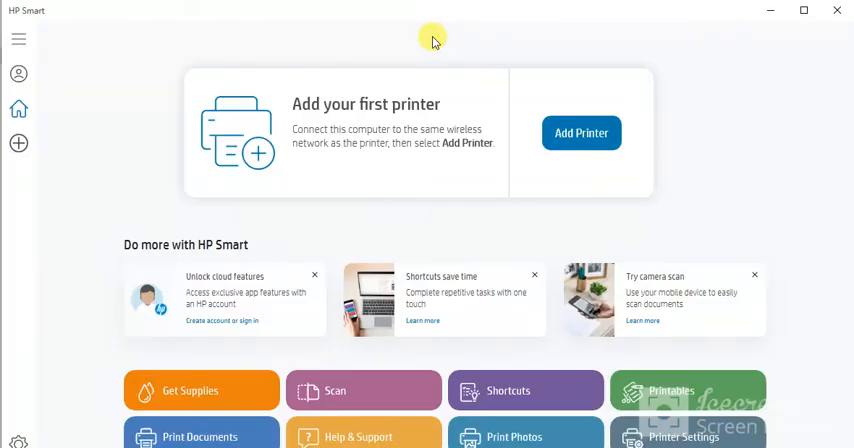
pyautogui.moveTo(162, 74)
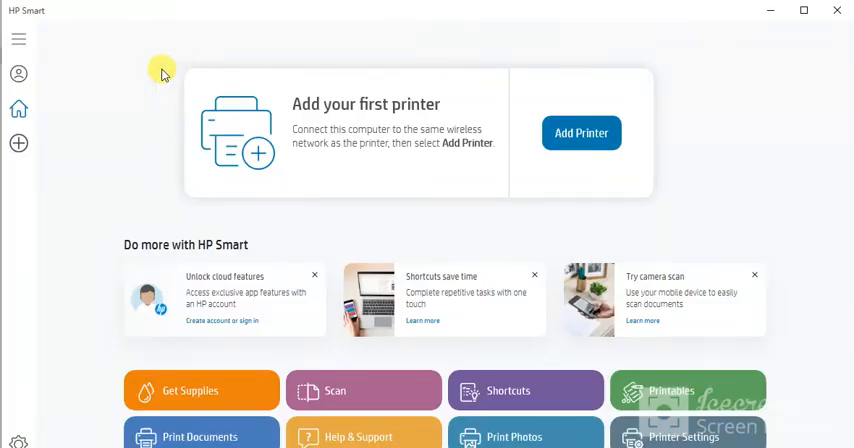
pyautogui.moveTo(335, 47)
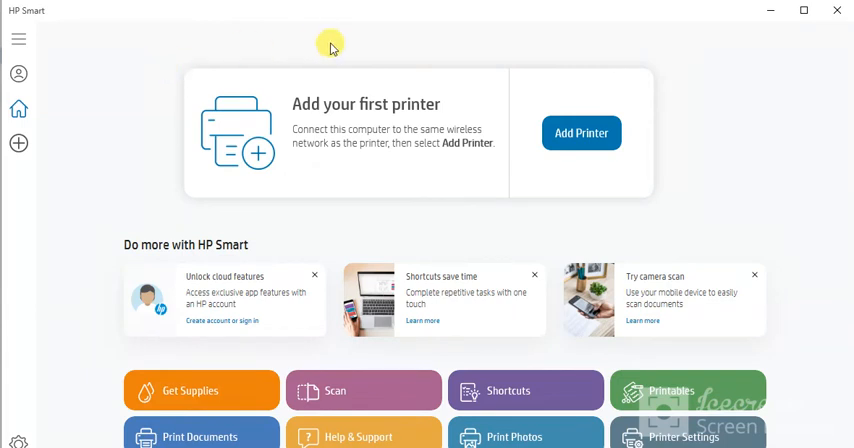
pyautogui.moveTo(340, 90)
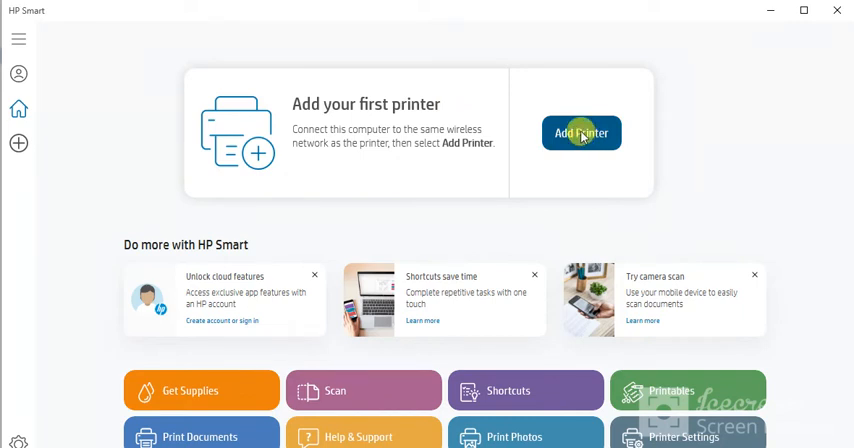
pyautogui.moveTo(167, 55)
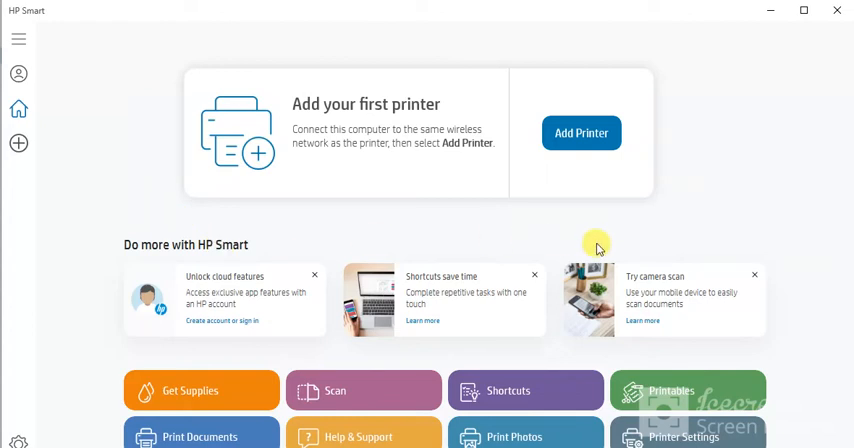
pyautogui.moveTo(177, 50)
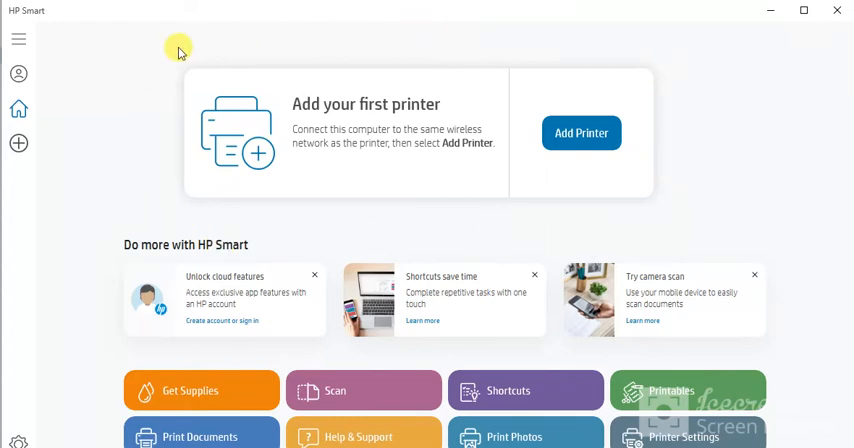
pyautogui.moveTo(190, 222)
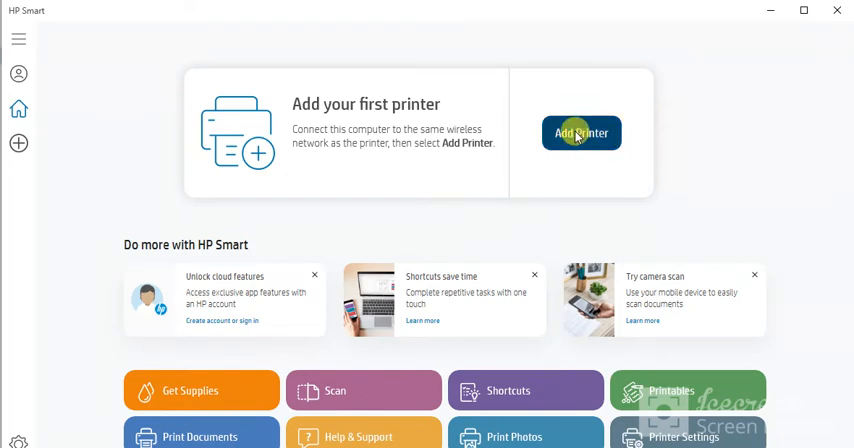
# Start the Add Printer search from the HP Smart home screen.
pyautogui.click(579, 132)
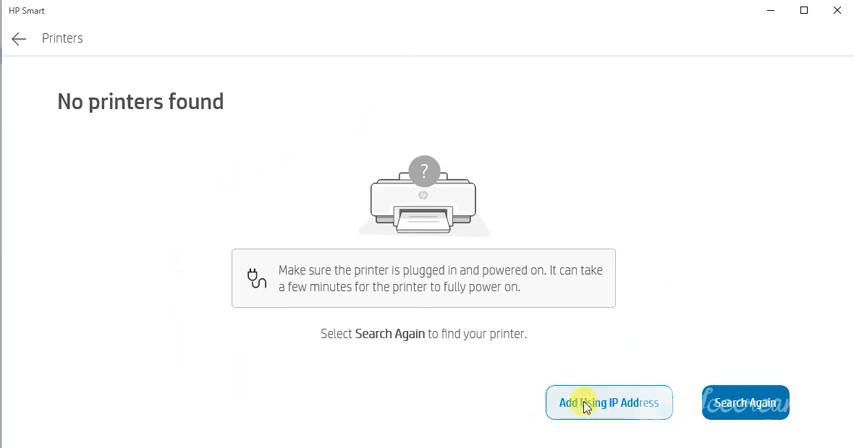
pyautogui.moveTo(307, 151)
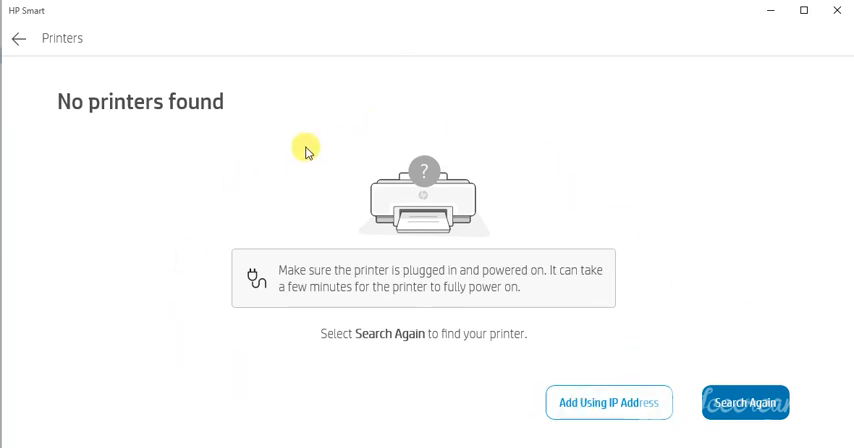